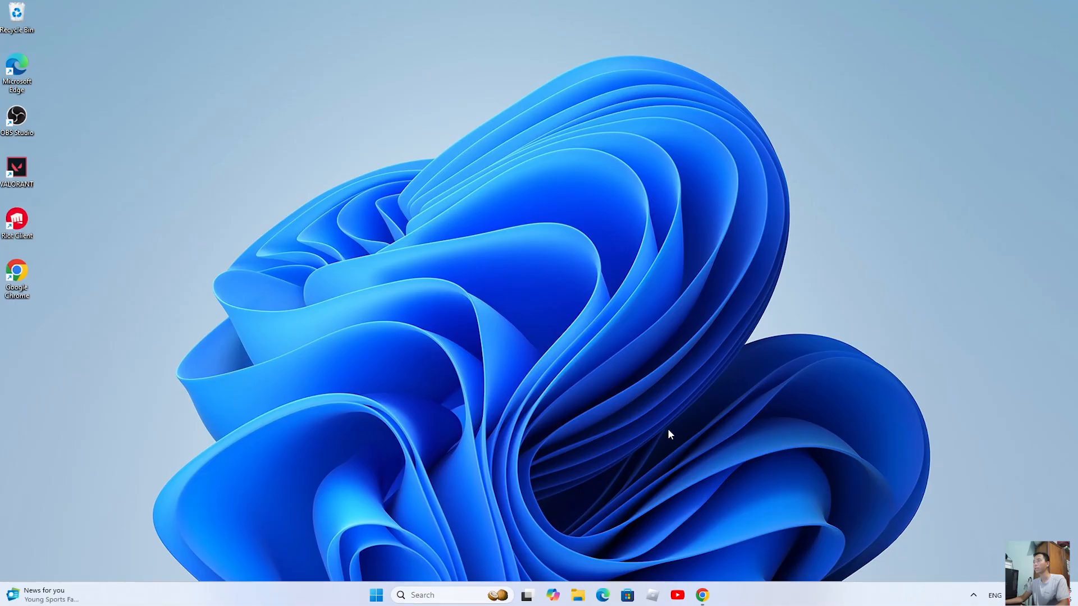
mouse_move(702, 595)
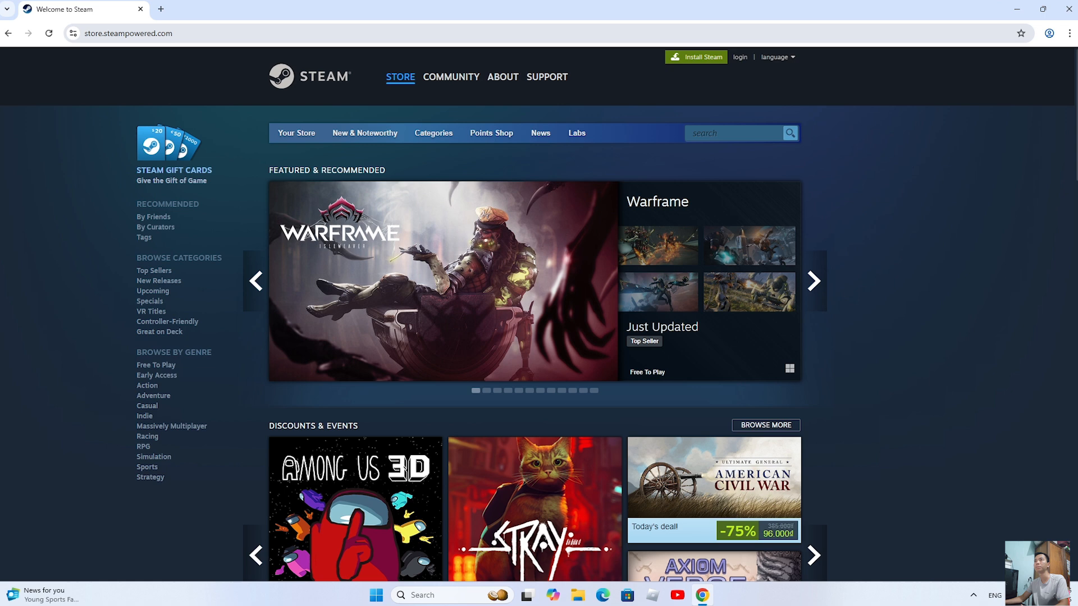
mouse_move(695, 65)
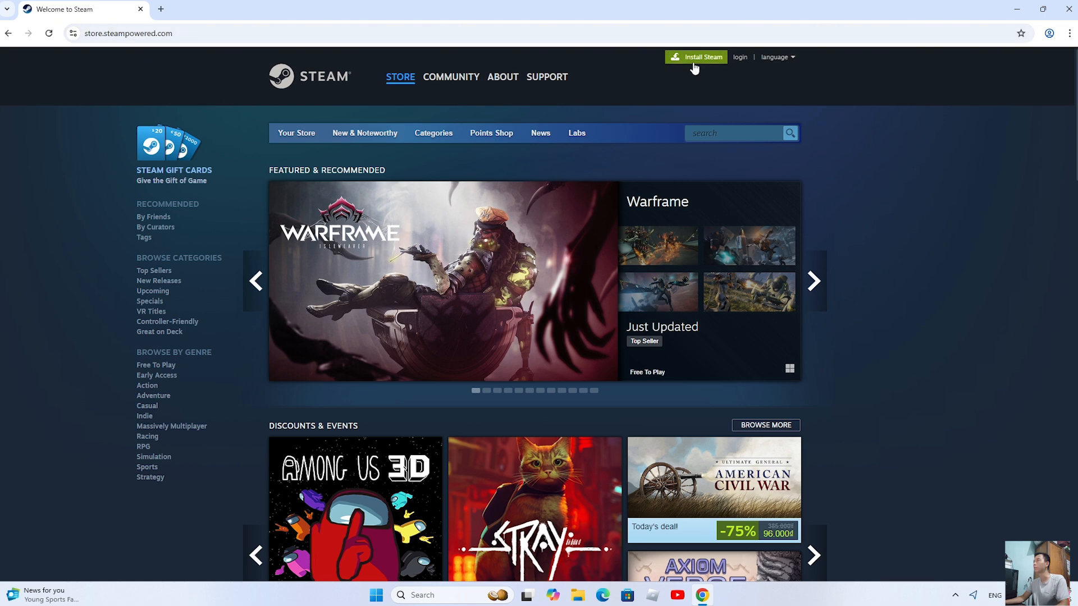
Download SteamSetup.exe from store.steampowered.com and launch it from Chrome's downloads.
click(503, 77)
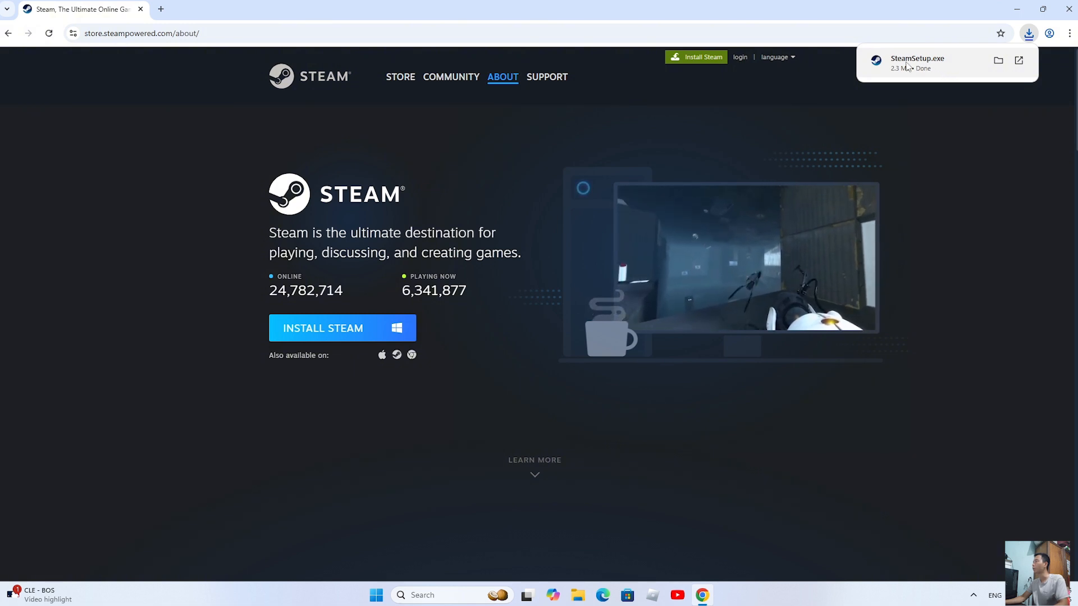
mouse_move(922, 71)
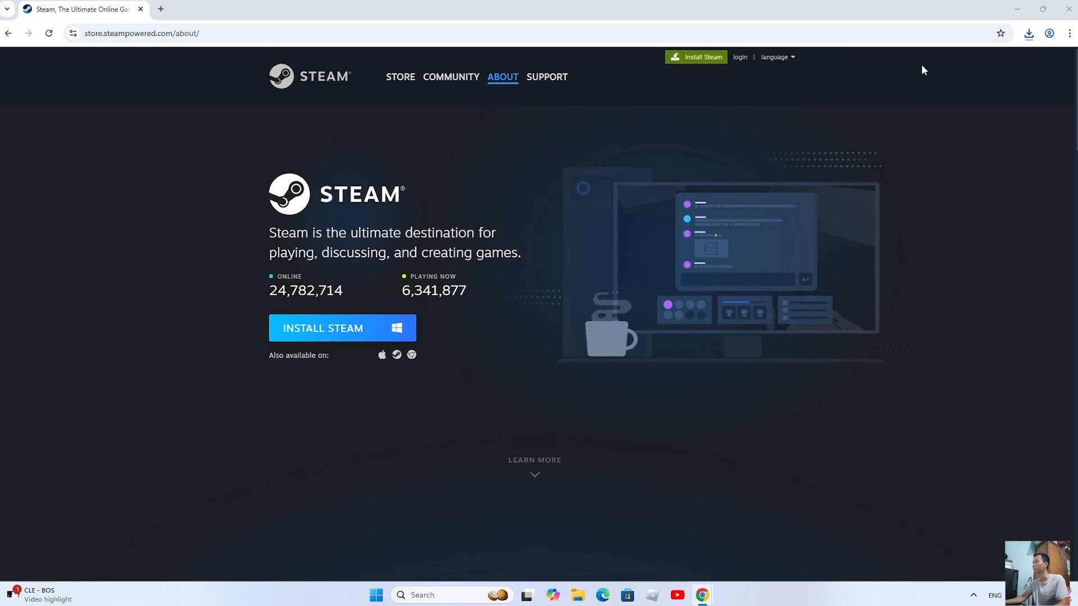
click(323, 328)
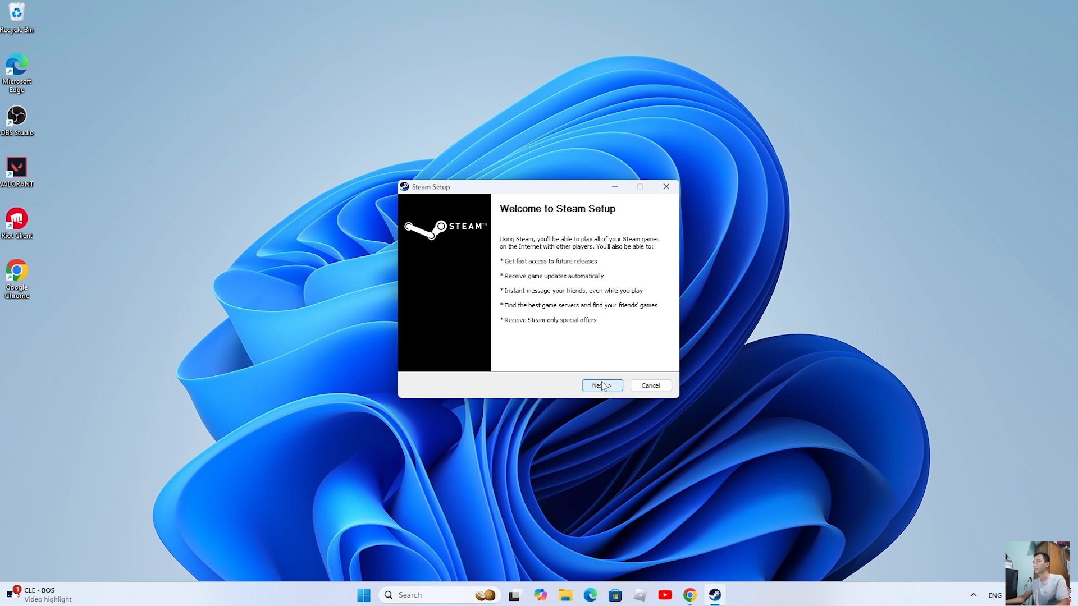
Install Steam in English to the default Program Files folder and launch it on finish.
click(600, 385)
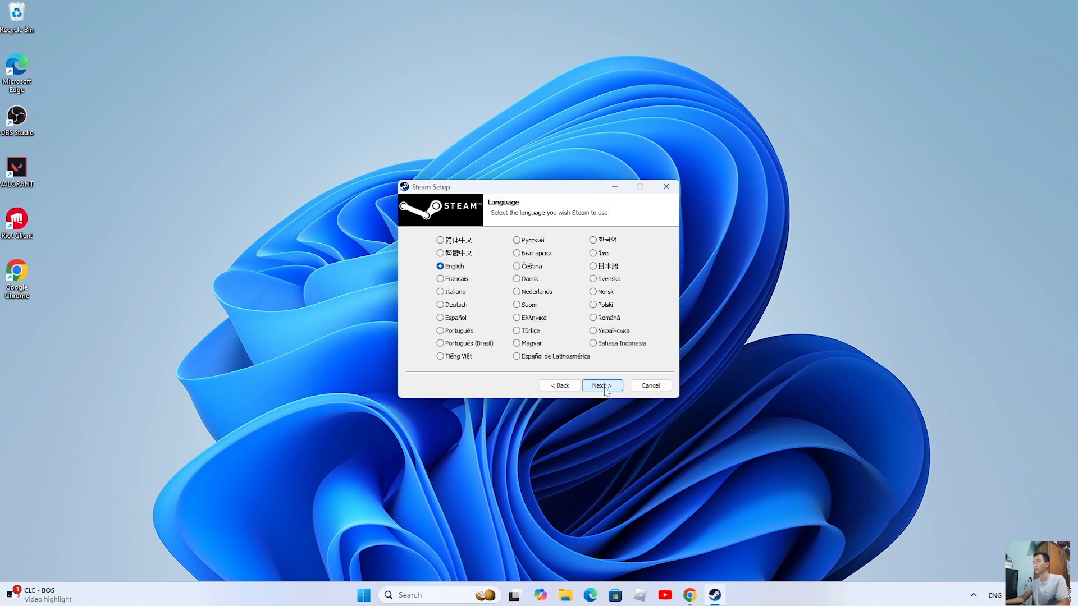
click(601, 385)
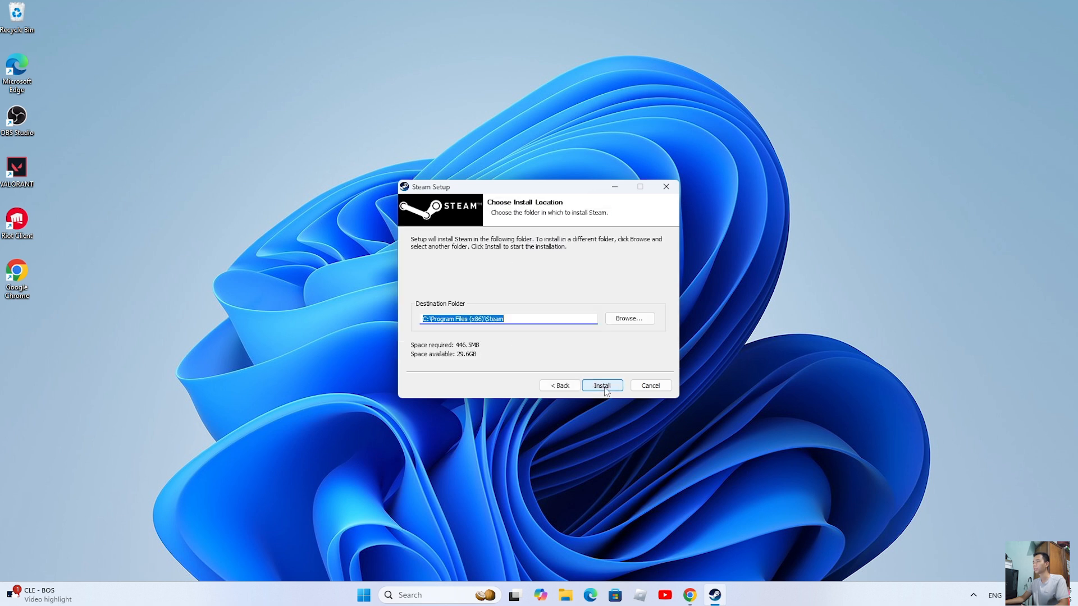
click(602, 385)
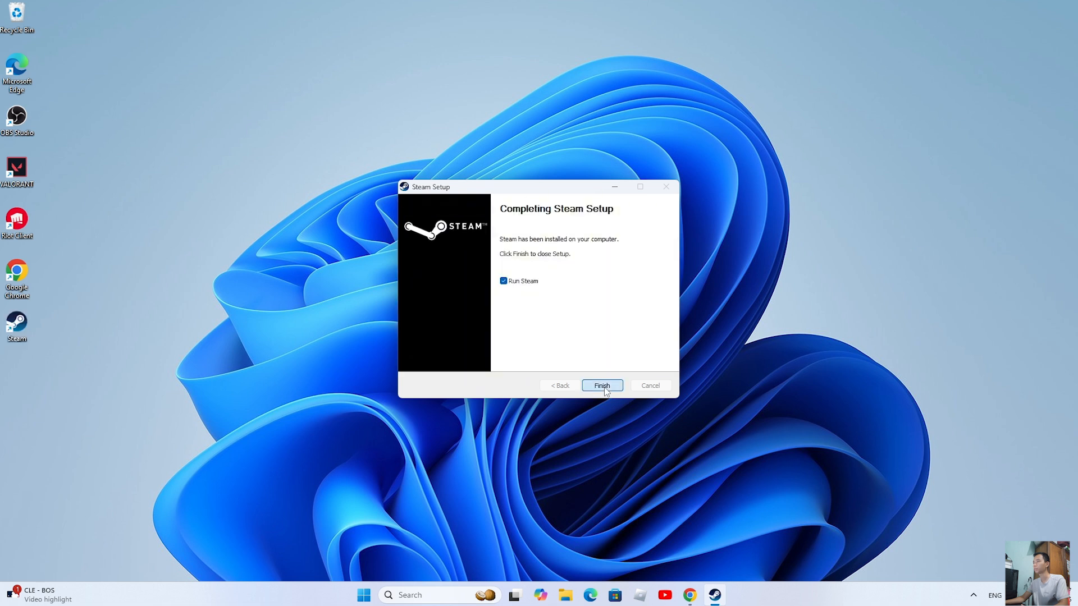
click(600, 385)
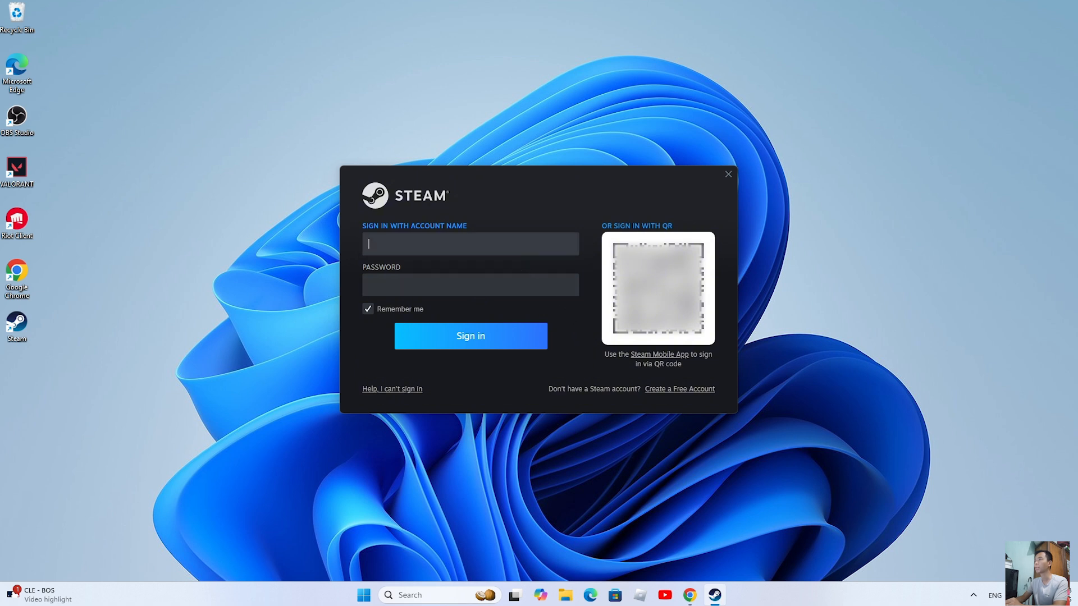
mouse_move(583, 326)
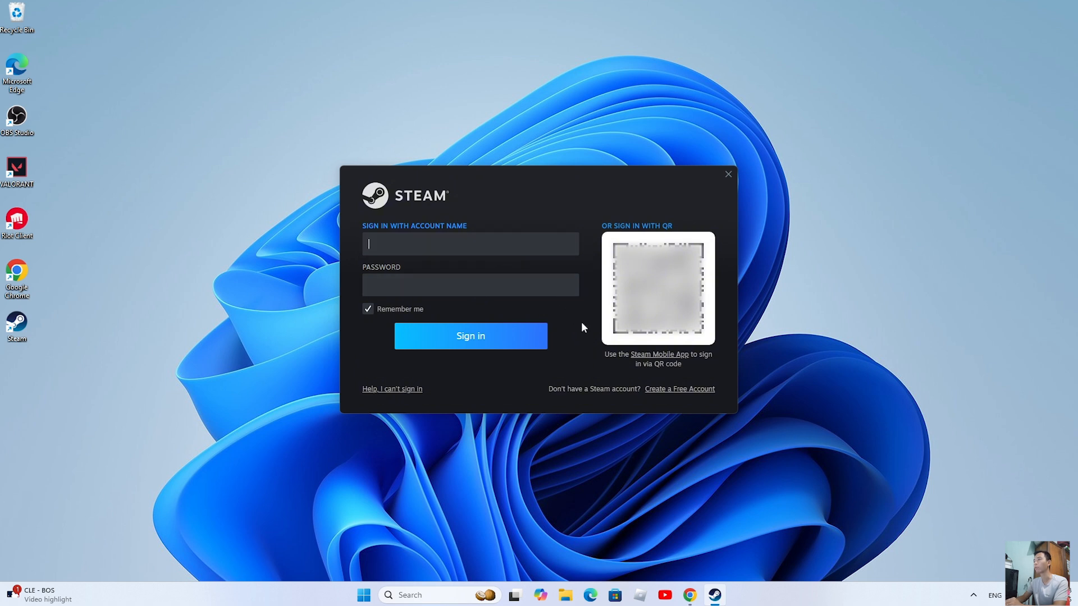
mouse_move(590, 358)
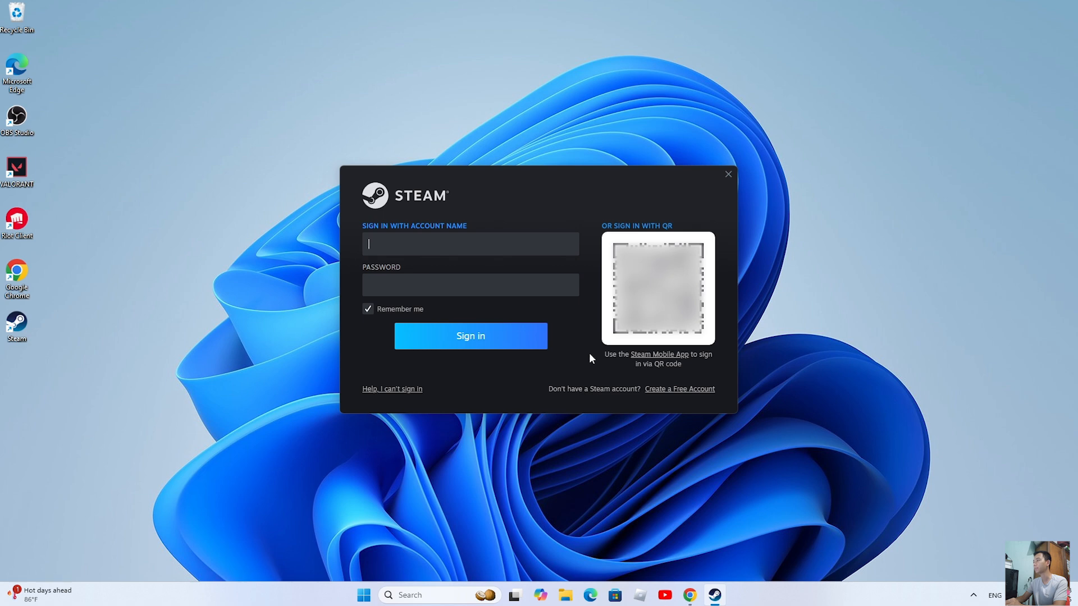
Sign in to the Steam account from the client's sign-in window.
click(470, 336)
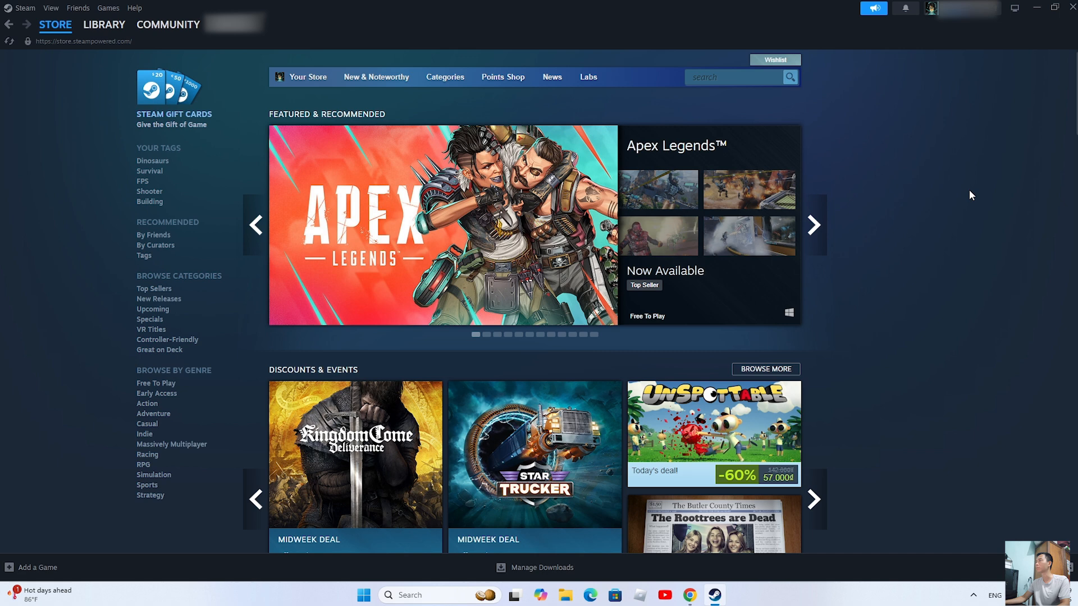
Search the store for 'ark' and go to the ARK: Survival Evolved store page.
text(ar)
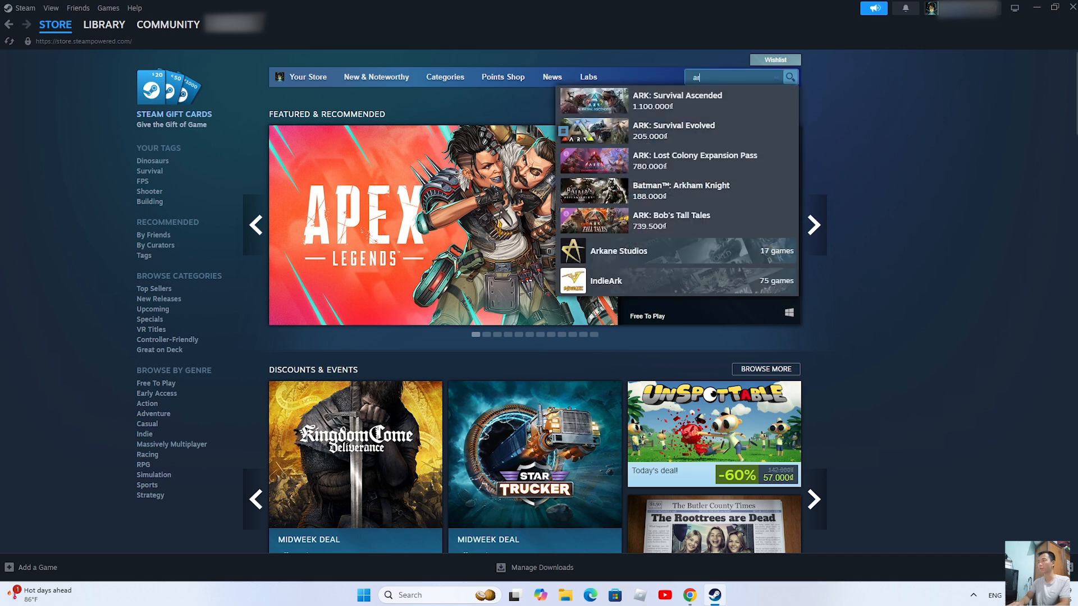
text(k)
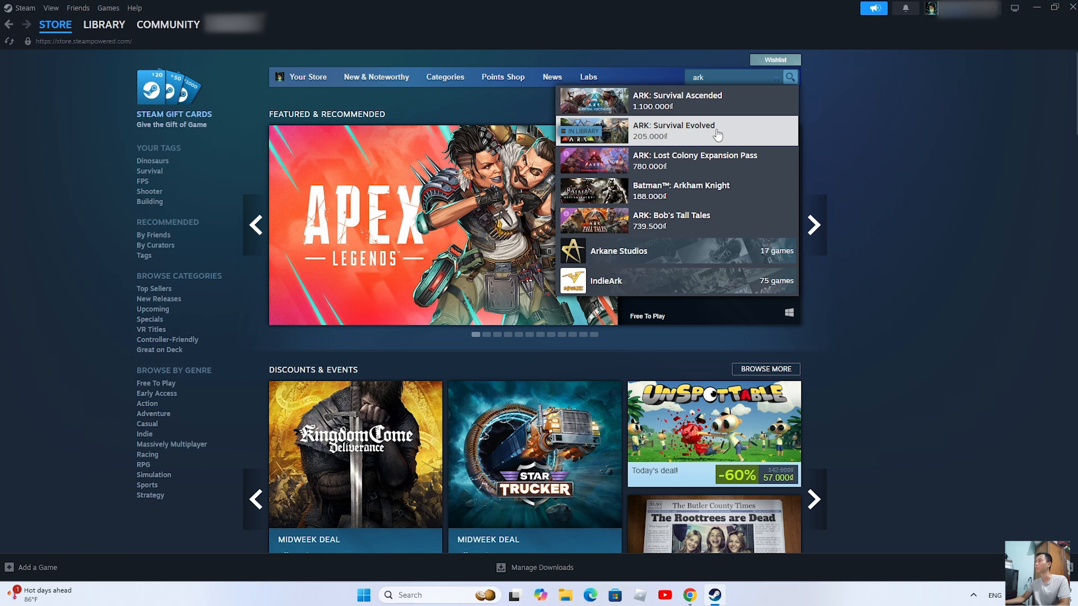
click(674, 131)
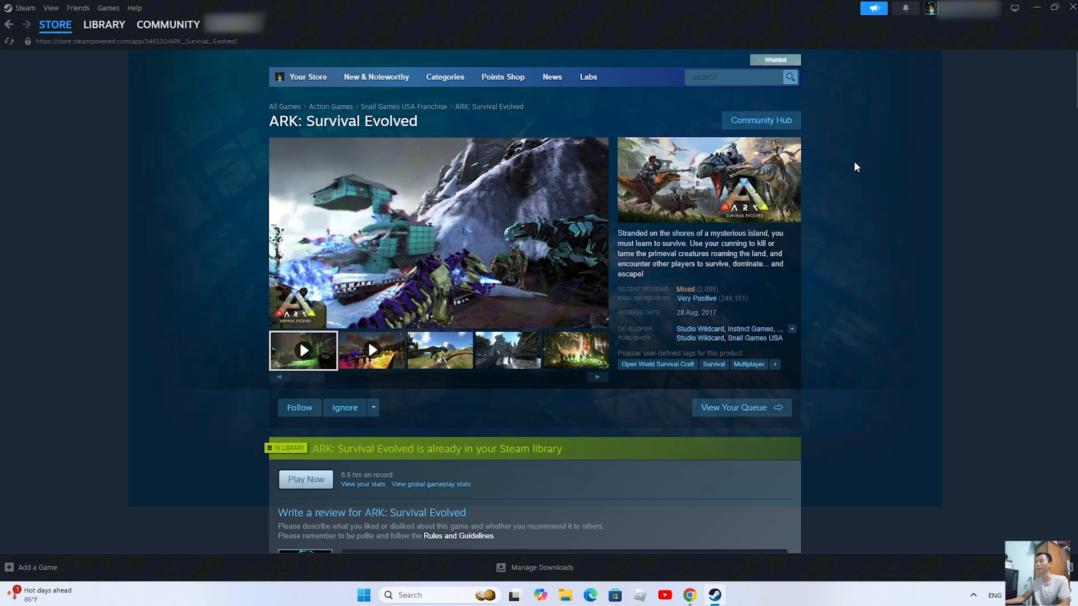
Add ARK: Survival Evolved to the cart and view it with a 205.000₫ estimated total.
scroll(down, 3)
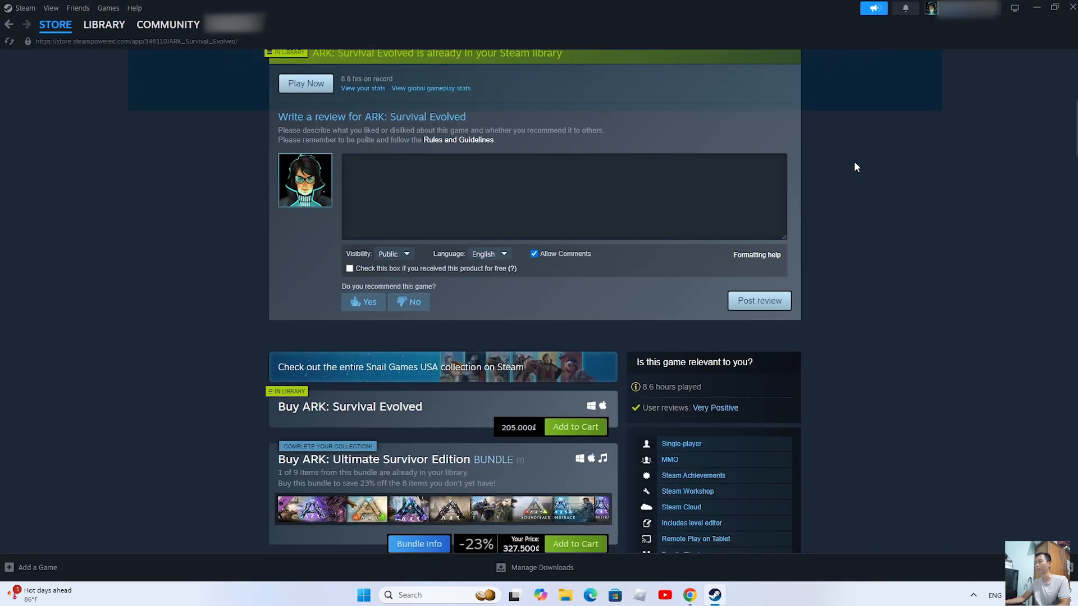
scroll(down, 3)
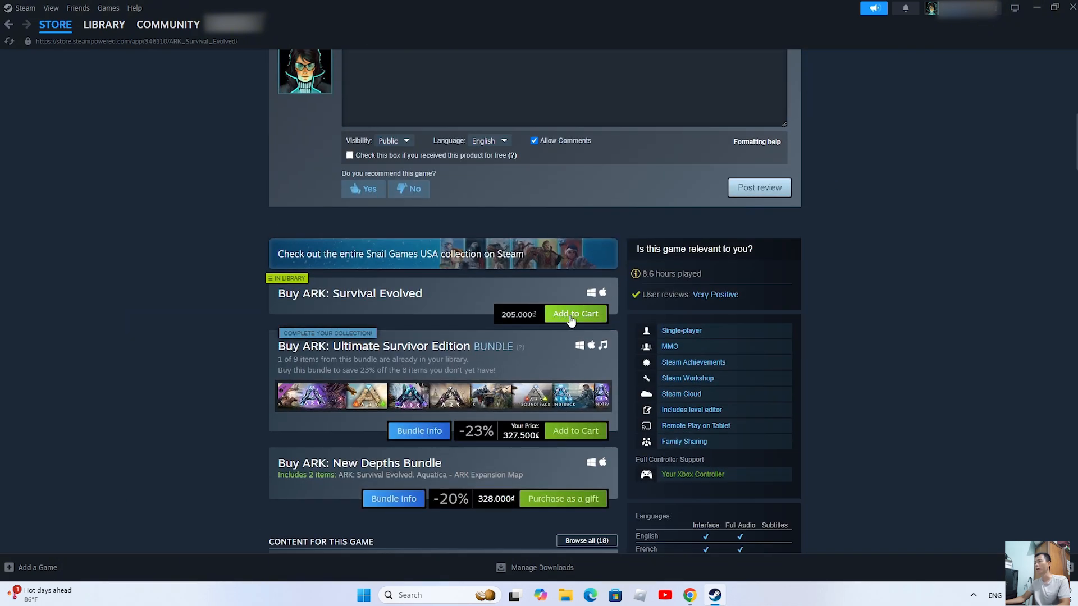
click(573, 313)
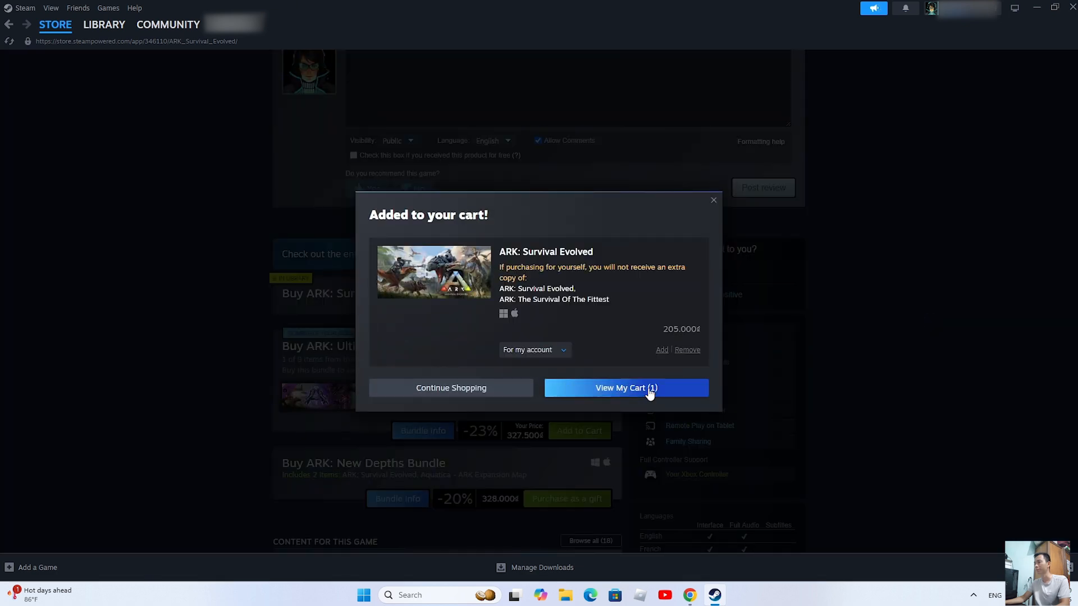
click(624, 387)
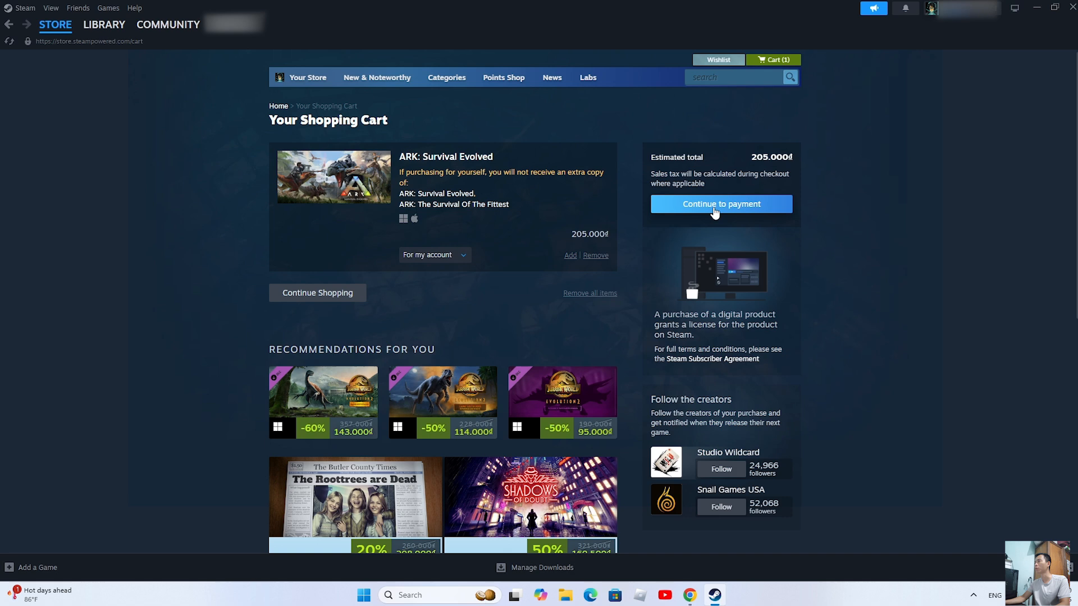
Continue from the cart to the payment method page, then go to the Library home.
click(721, 204)
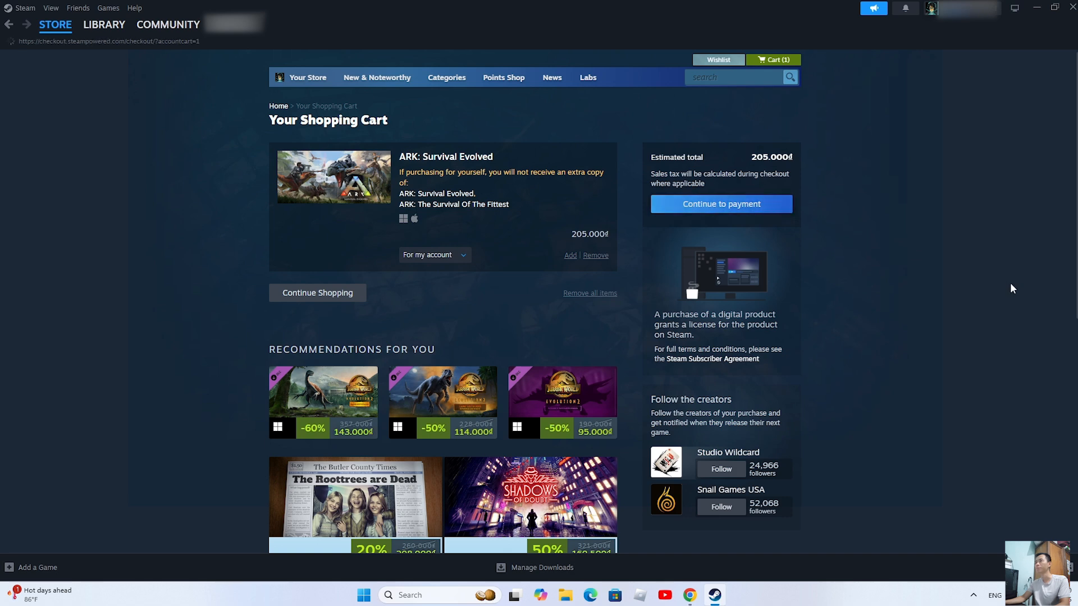
click(719, 203)
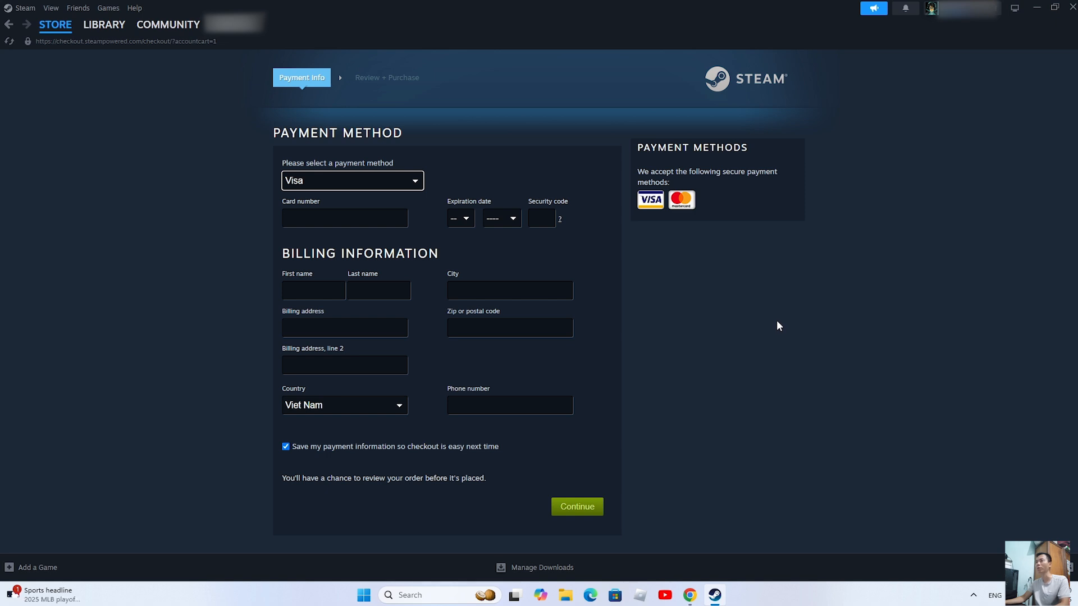
mouse_move(786, 326)
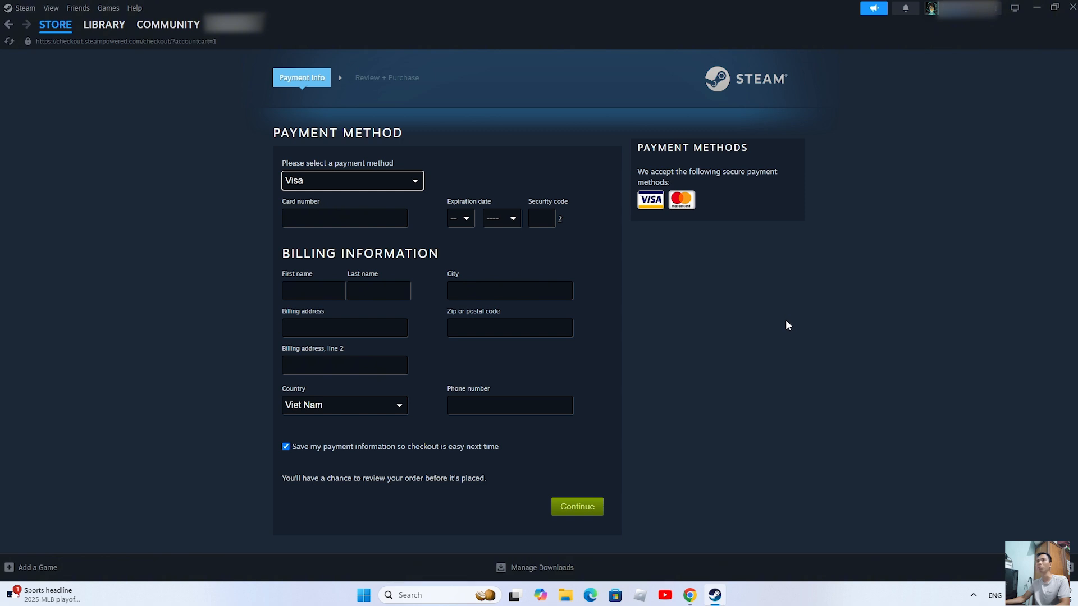
mouse_move(116, 55)
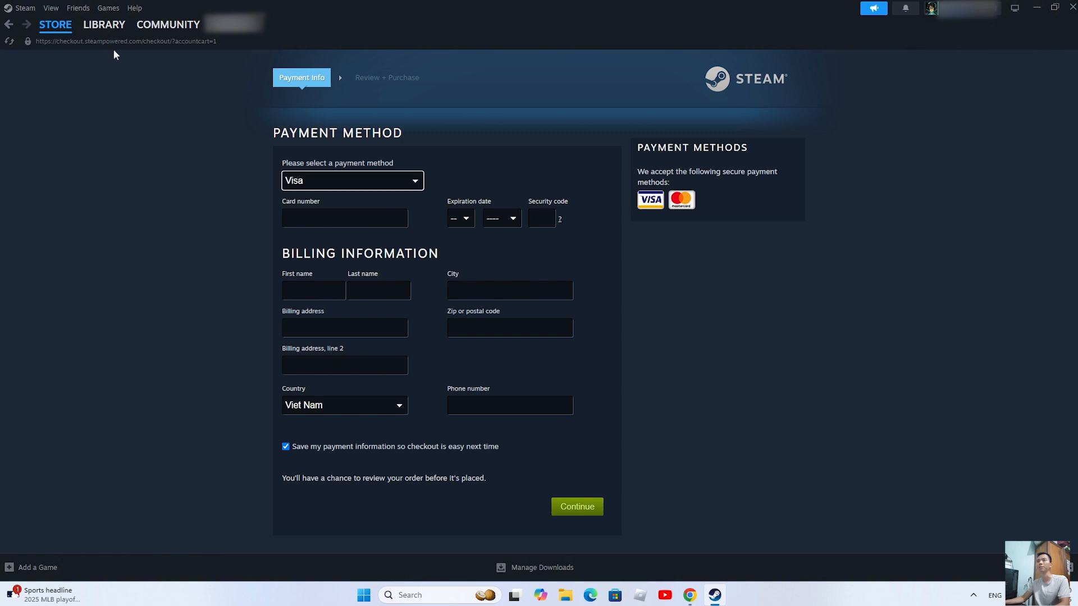
click(103, 23)
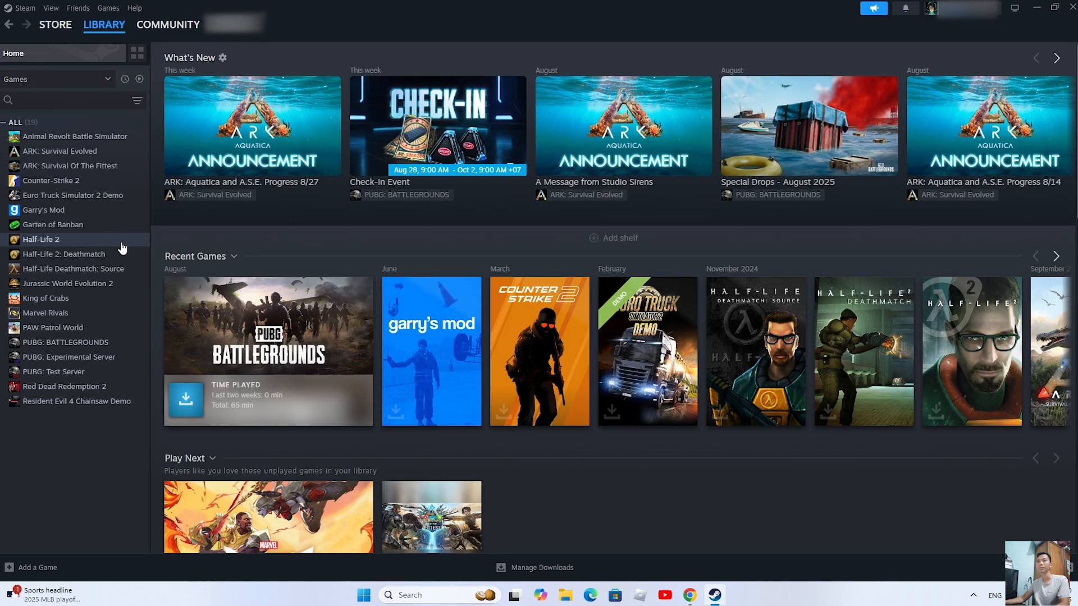
mouse_move(60, 151)
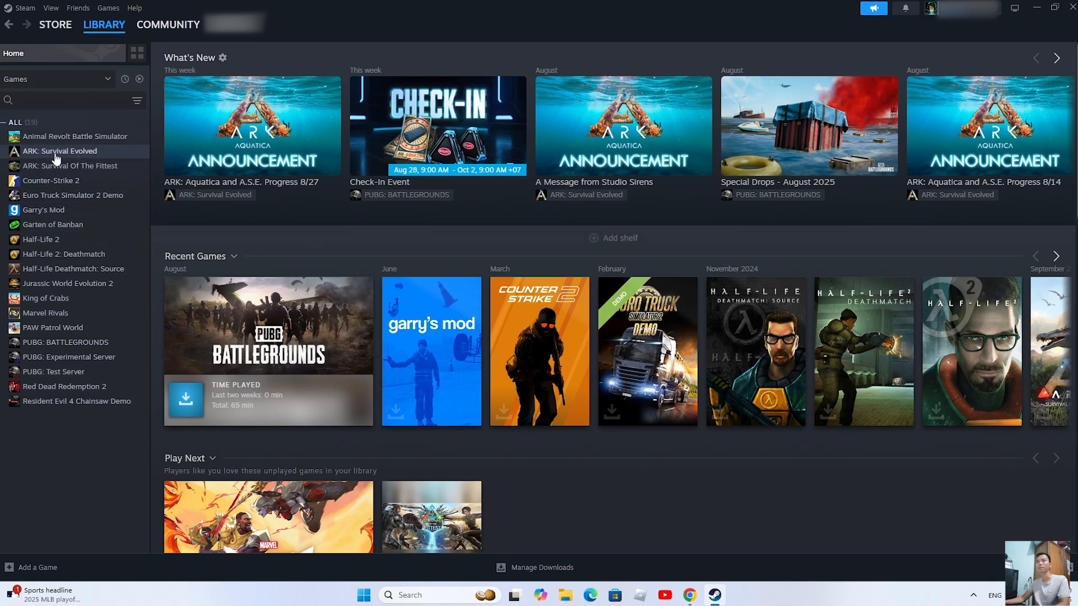
Select ARK: Survival Evolved in the library sidebar to show its install page (165.26 GB required).
click(60, 151)
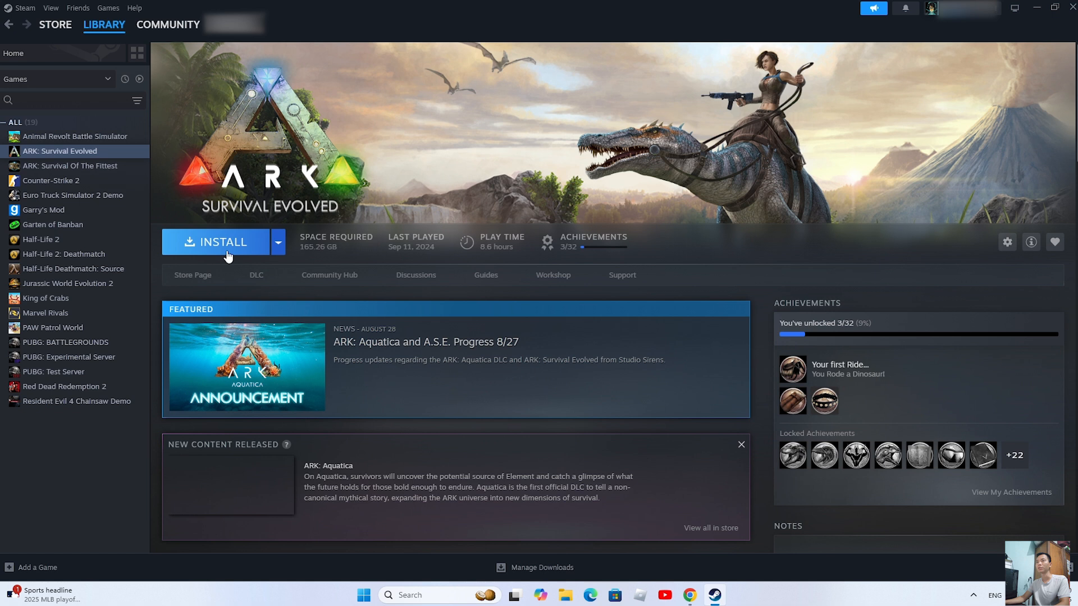
mouse_move(470, 293)
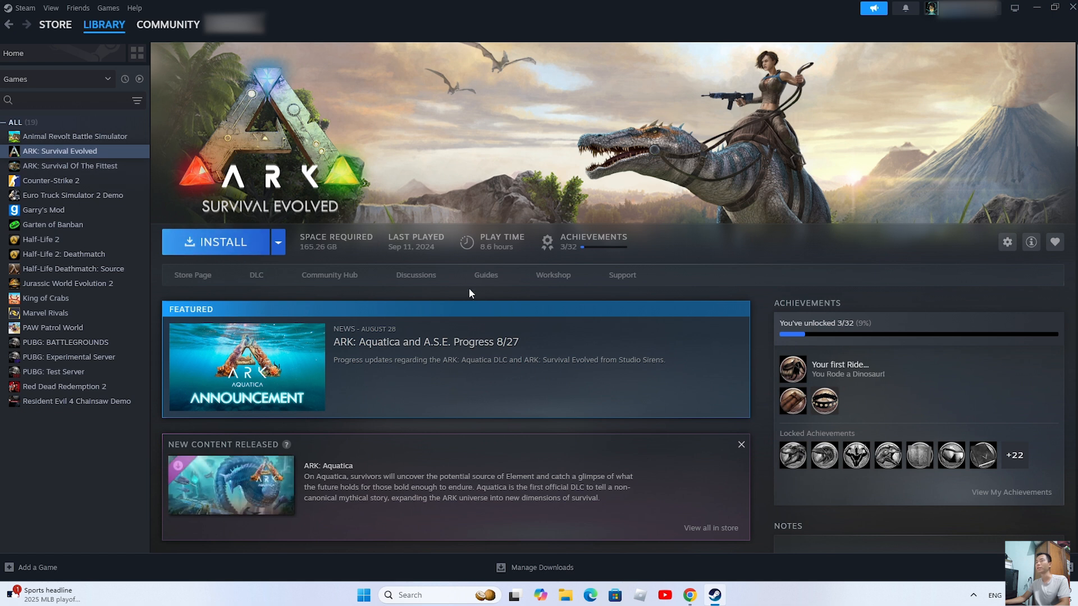
mouse_move(479, 292)
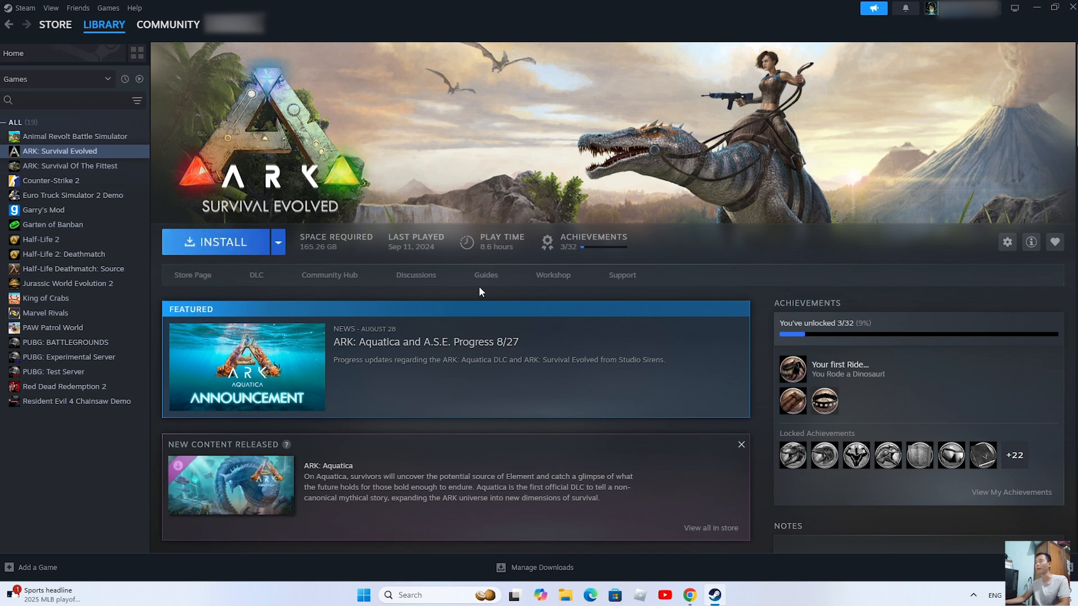